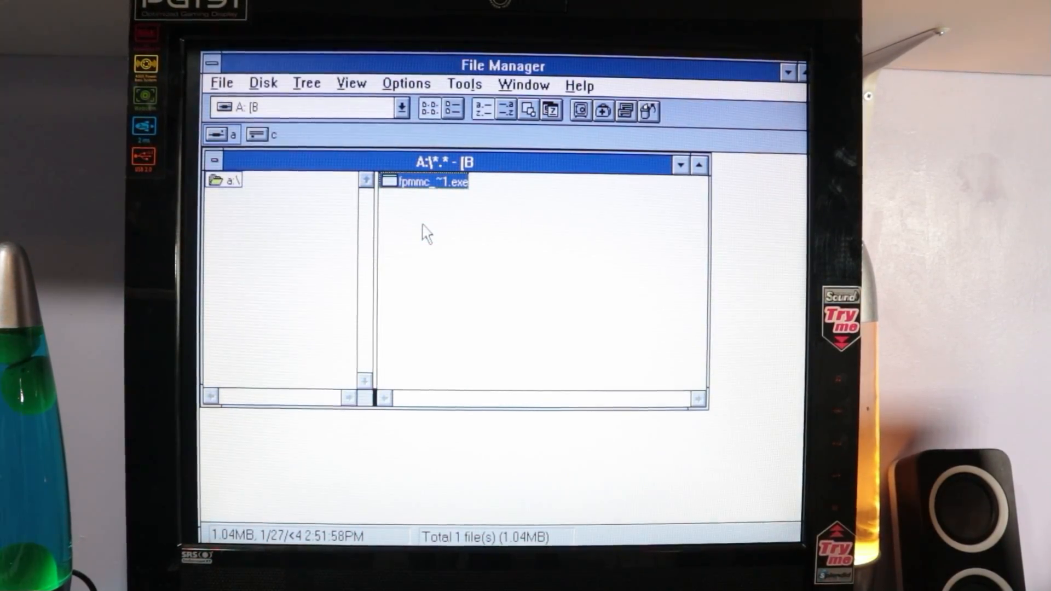
- Launch fpmmc_~1.exe from the floppy, producing the 'error occurred reading drive A:' message
left_click(429, 181)
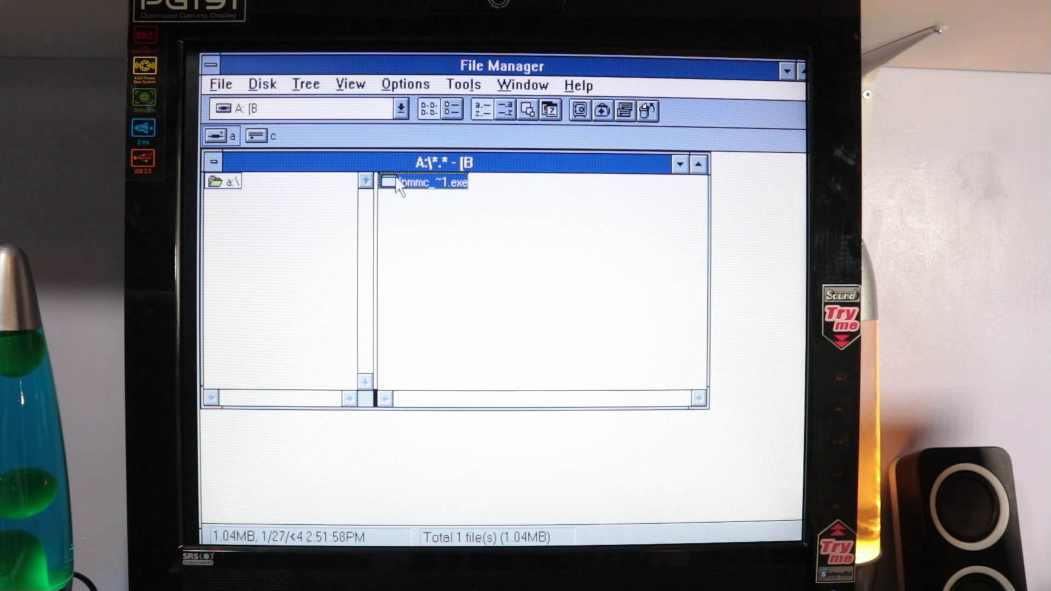
mouse_move(401, 198)
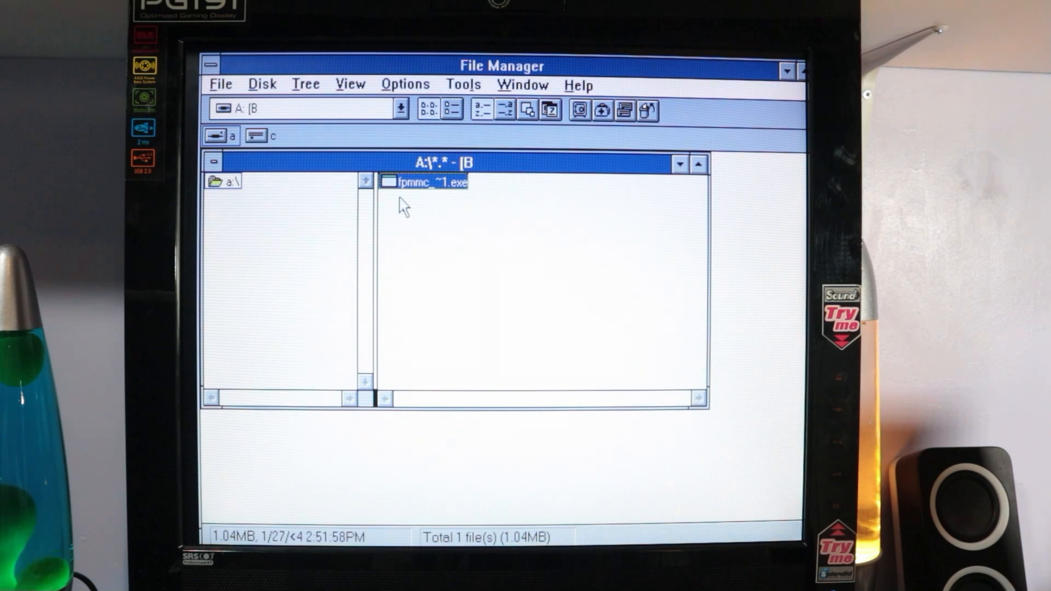
mouse_move(422, 204)
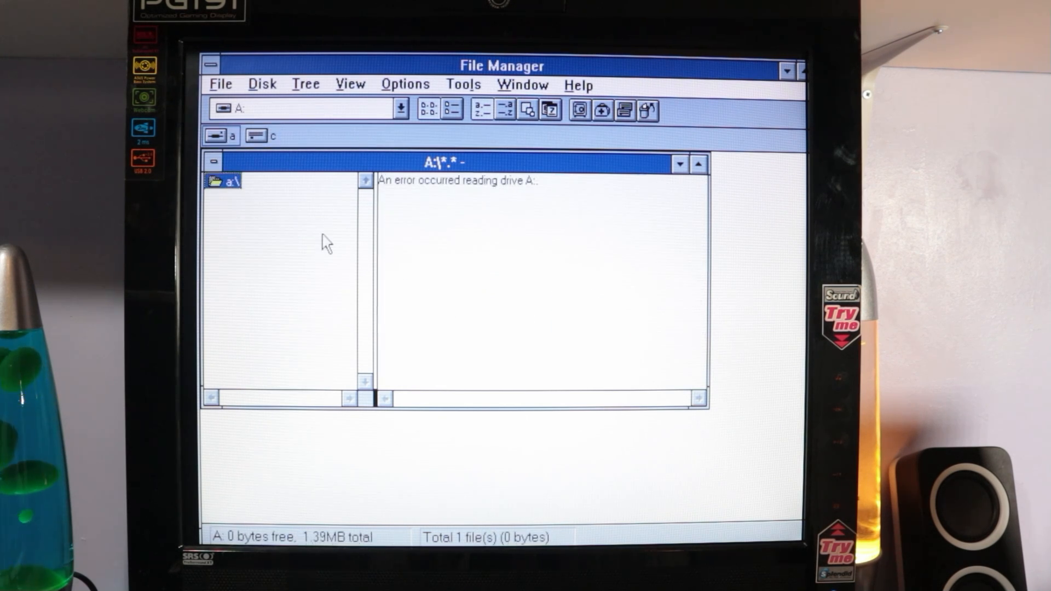
mouse_move(412, 198)
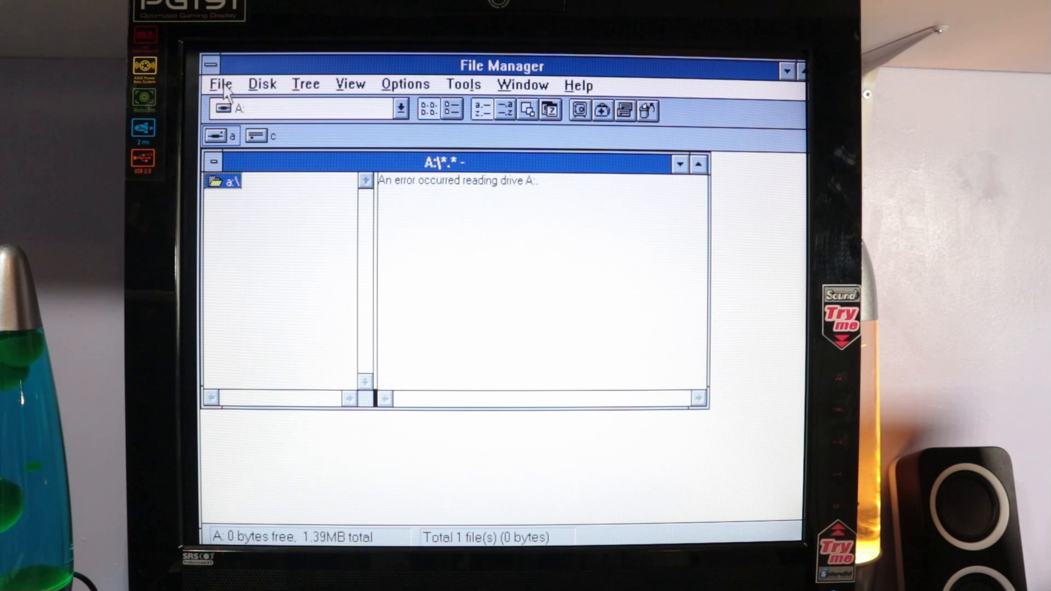
- Browse the File, Options, Disk and Tree menus, then exit File Manager
left_click(221, 84)
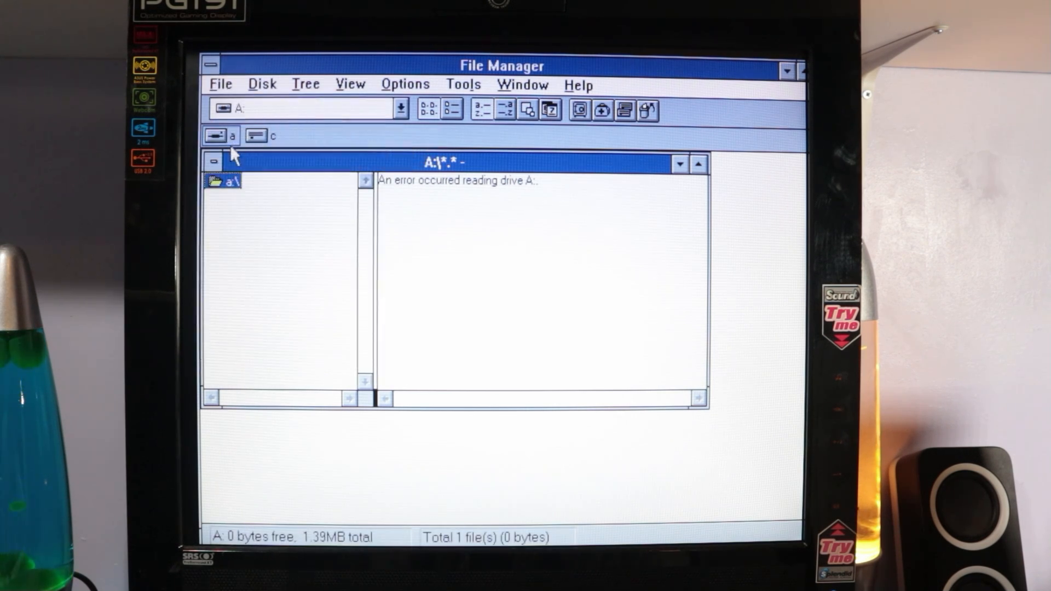
mouse_move(365, 91)
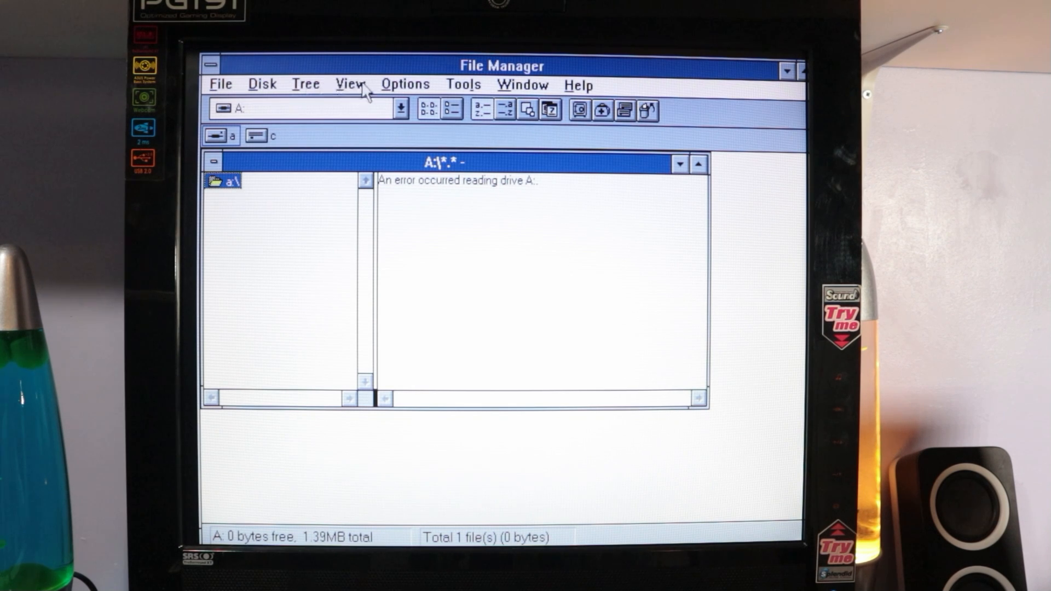
left_click(405, 84)
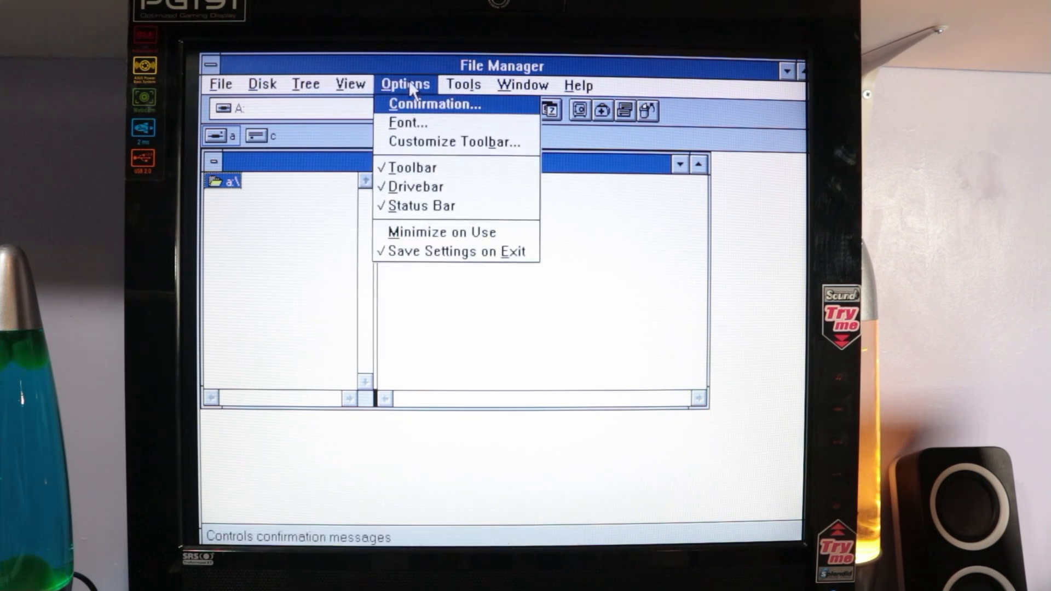
left_click(262, 84)
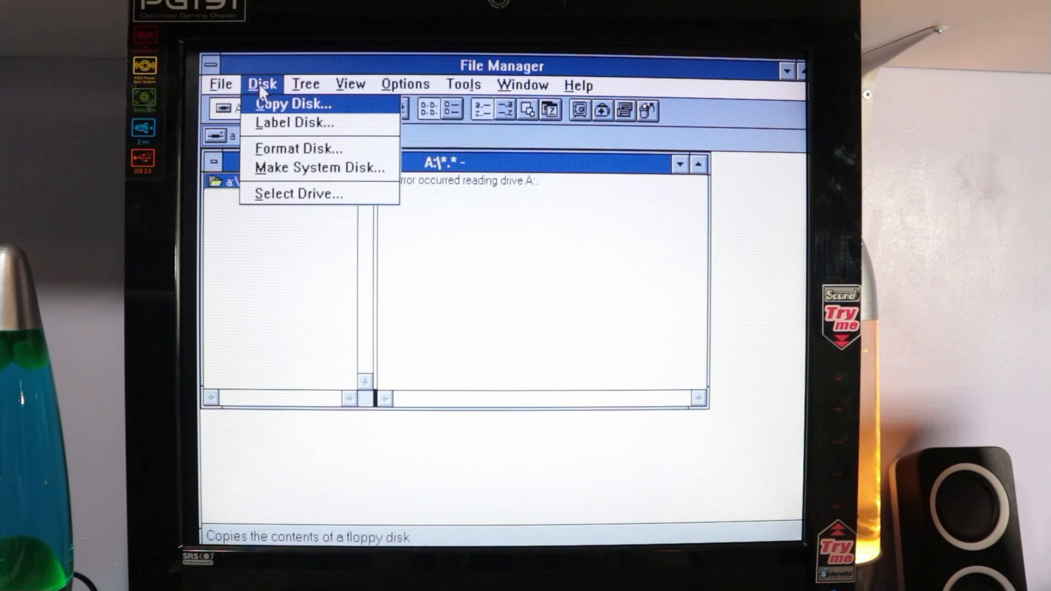
left_click(306, 84)
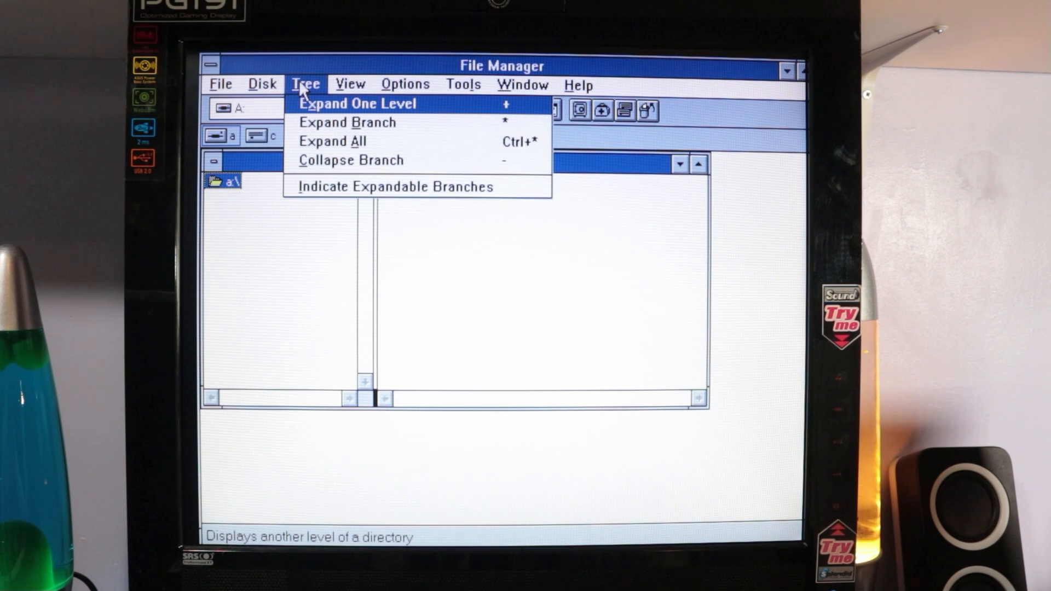
left_click(221, 85)
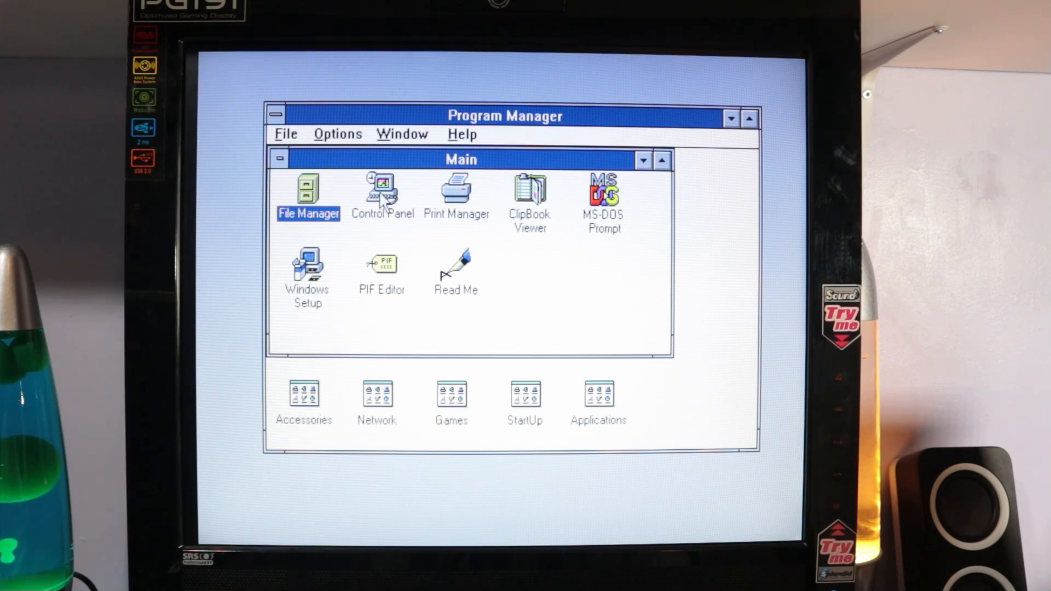
- Launch Control Panel from Program Manager's Main group
double_click(382, 194)
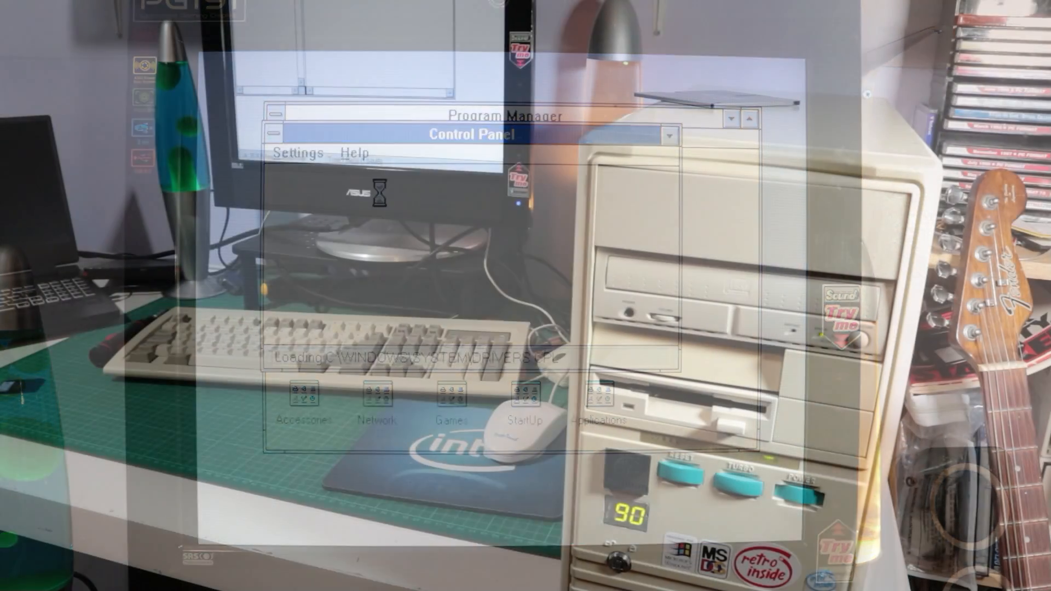